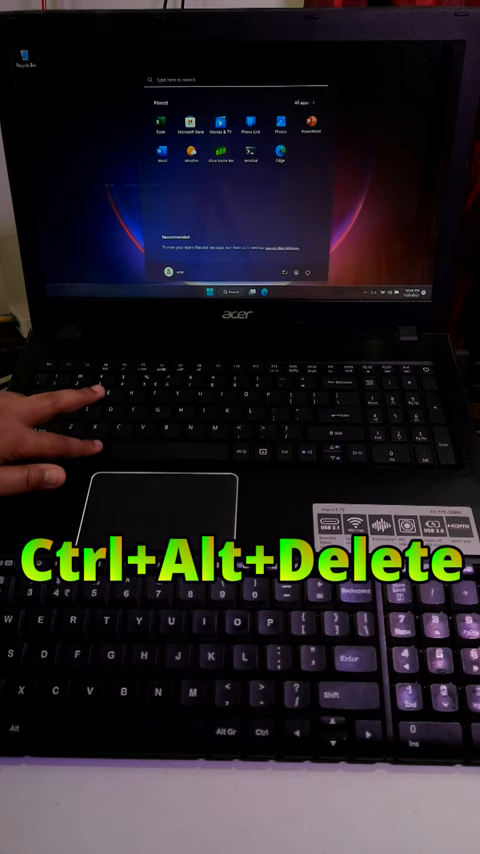
Bring up the Windows security screen with Ctrl+Alt+Delete to launch Task Manager
key("Ctrl+Alt+Delete")
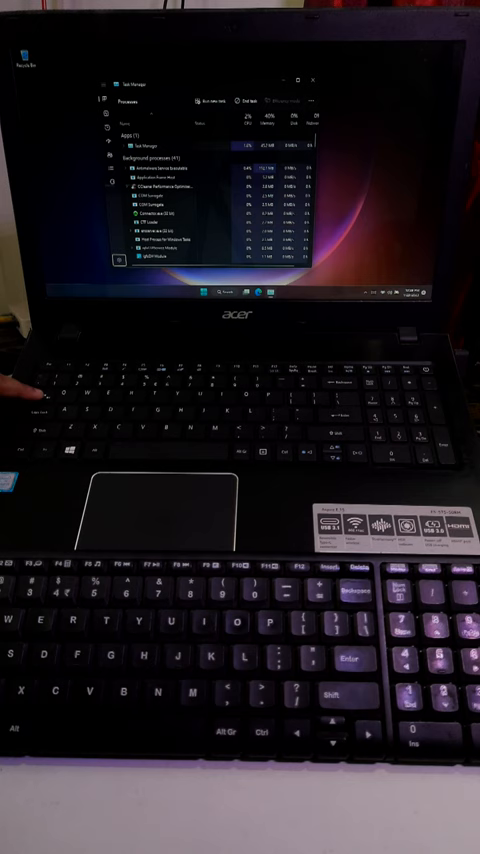